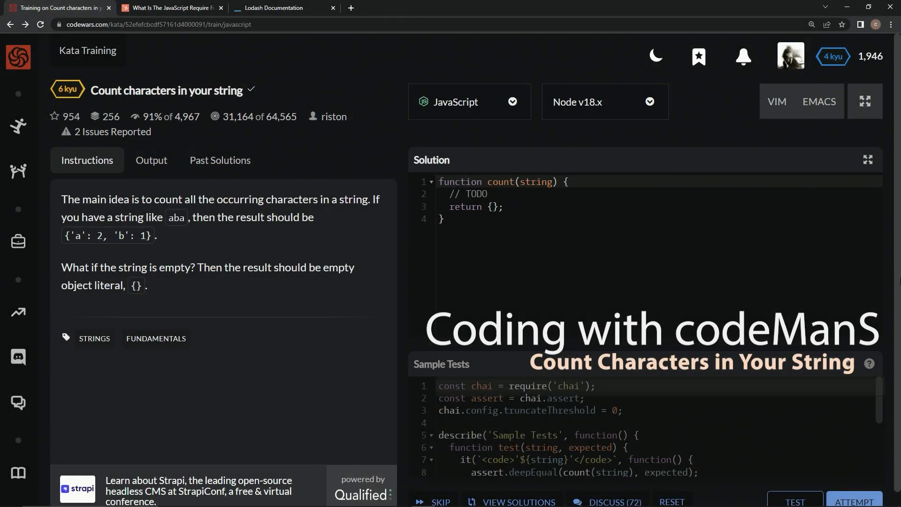
{"action": "mouse_move", "coordinate": [128, 131]}
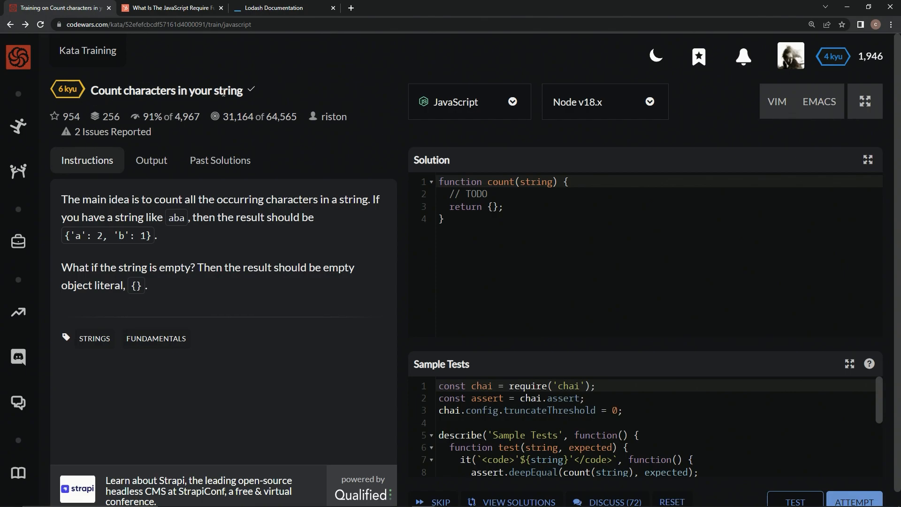
{"action": "mouse_move", "coordinate": [306, 134]}
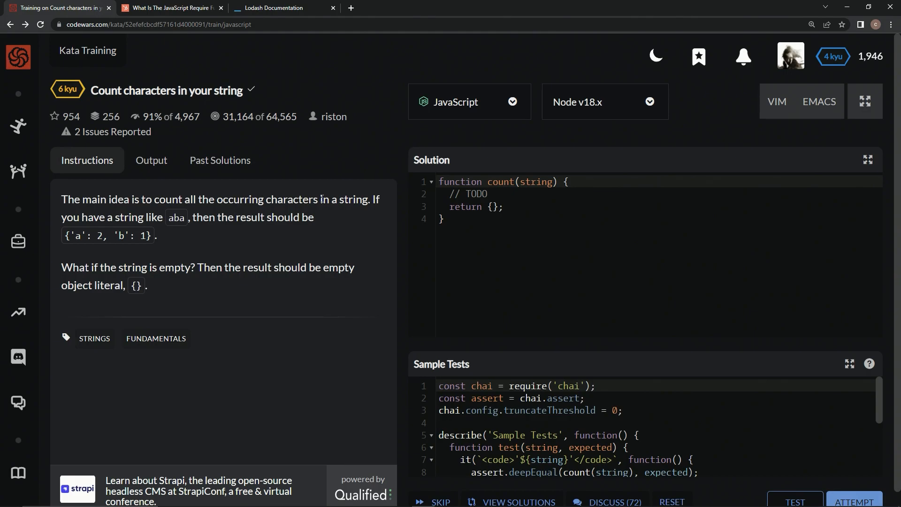
{"action": "mouse_move", "coordinate": [176, 230]}
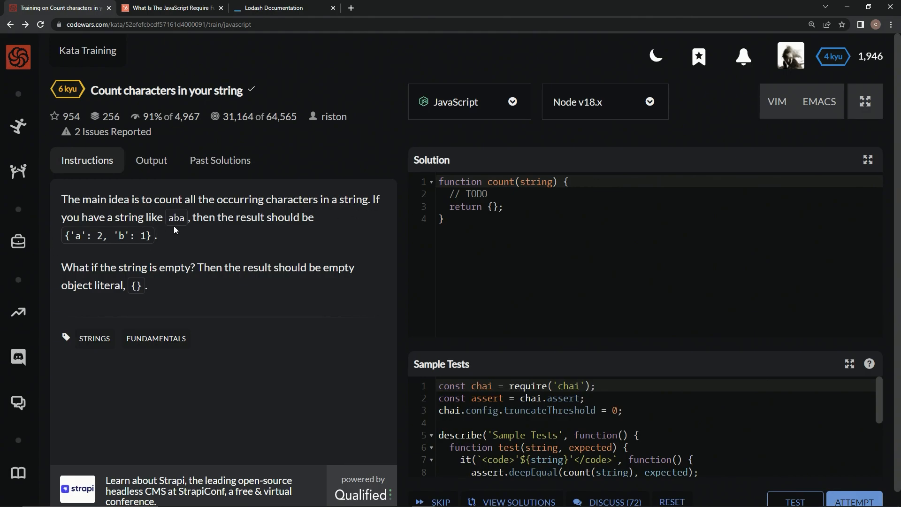
{"action": "mouse_move", "coordinate": [269, 229]}
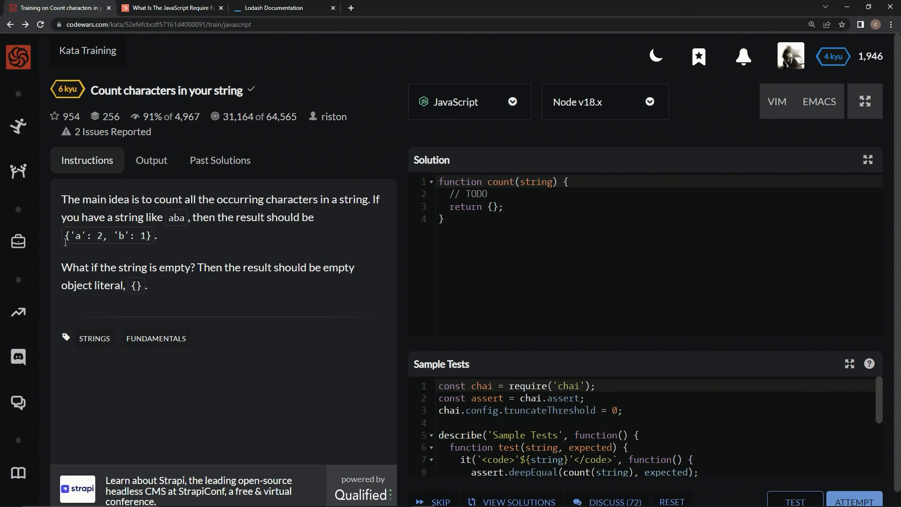
{"action": "mouse_move", "coordinate": [133, 239]}
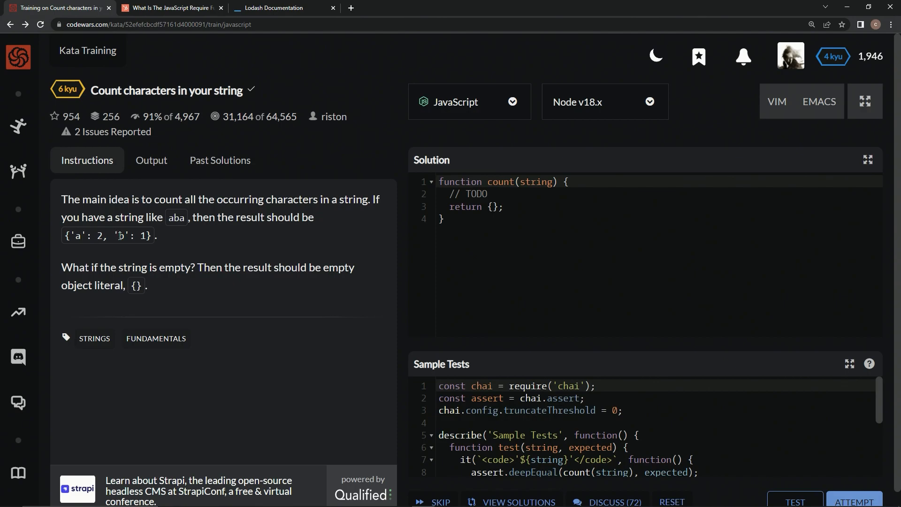
{"action": "mouse_move", "coordinate": [96, 248]}
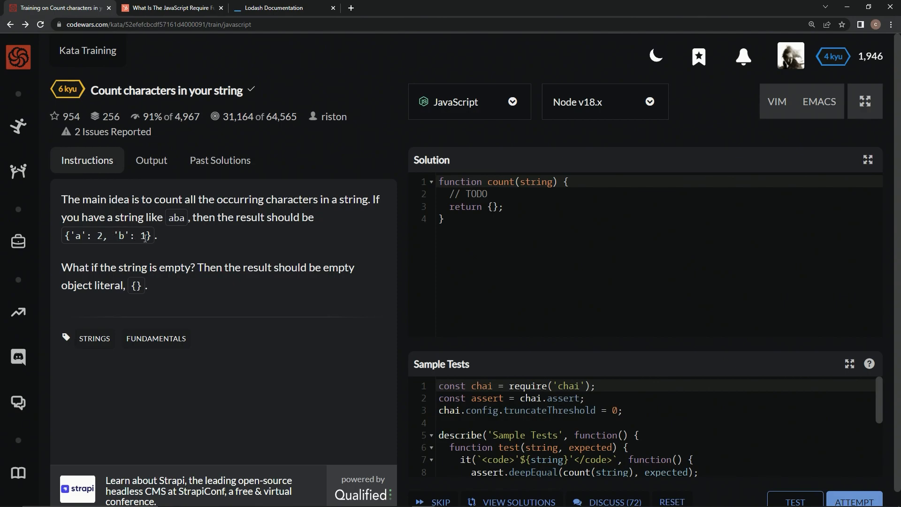
{"action": "mouse_move", "coordinate": [81, 274]}
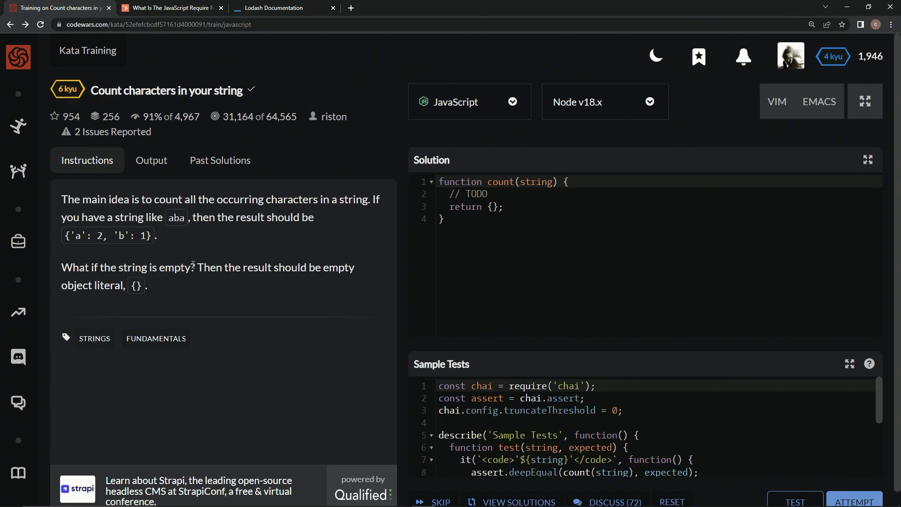
{"action": "mouse_move", "coordinate": [110, 300]}
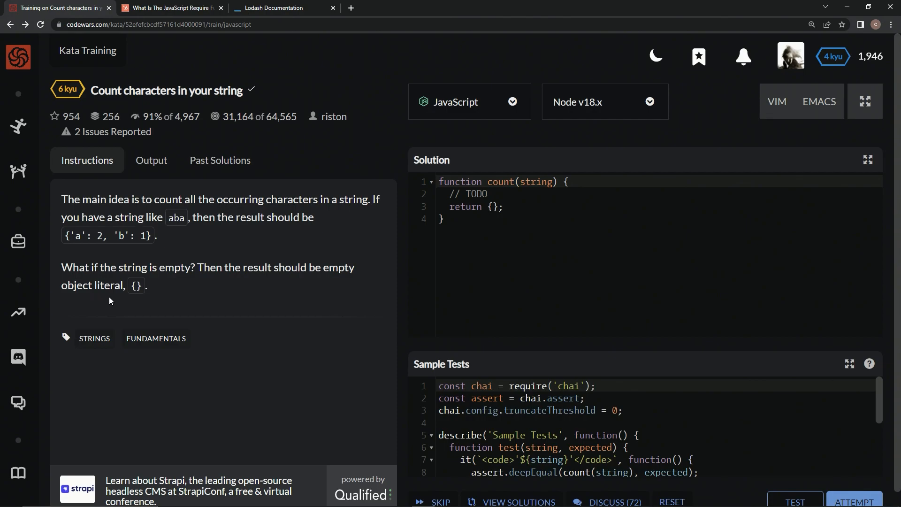
{"action": "mouse_move", "coordinate": [164, 298]}
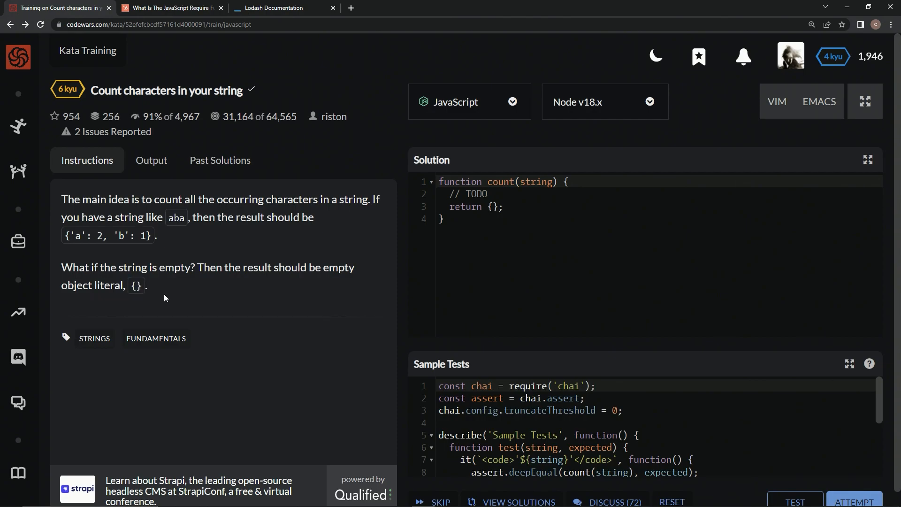
{"action": "mouse_move", "coordinate": [327, 188]}
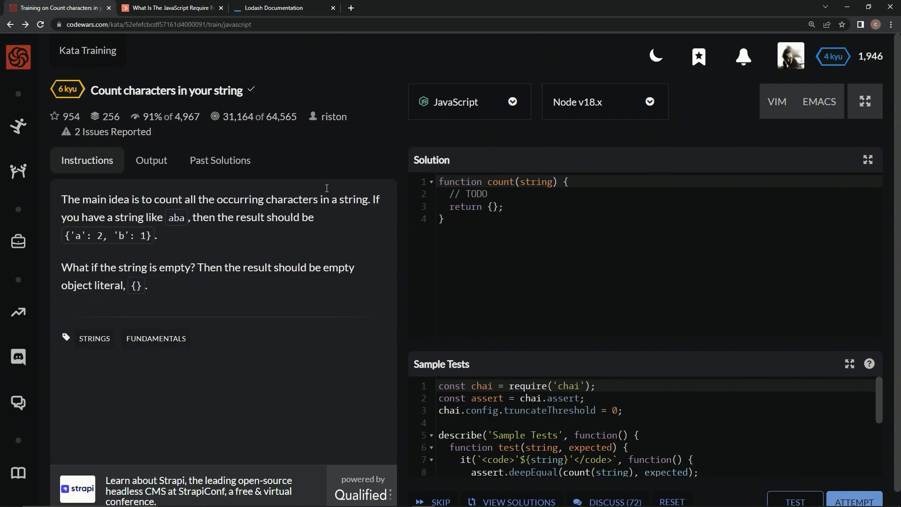
Replace the starter count function with the unfinished arrow function `const count = s =>`
{"action": "double_click", "coordinate": [459, 182]}
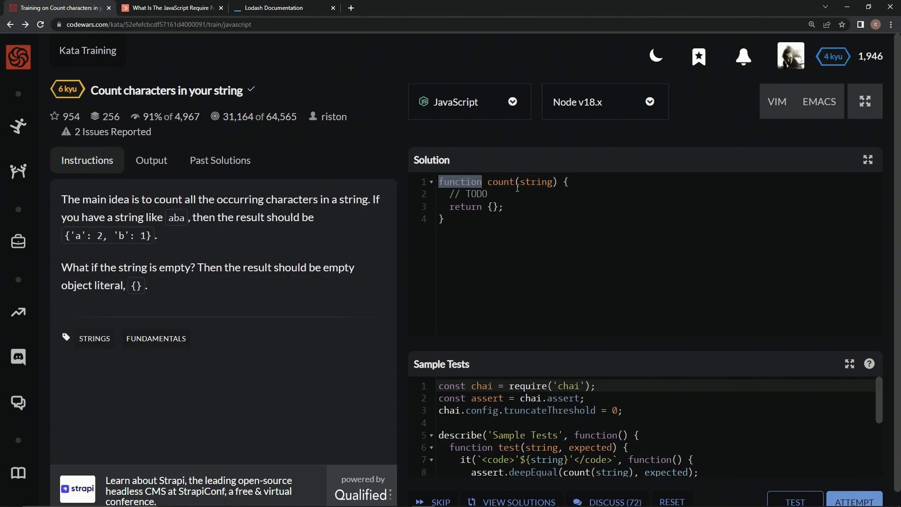
{"action": "type", "text": "const count  = s ="}
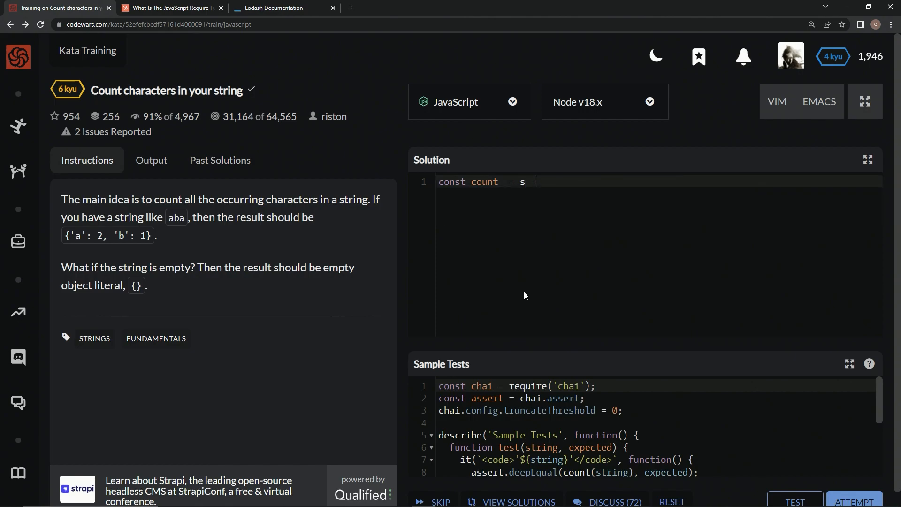
{"action": "type", "text": ">"}
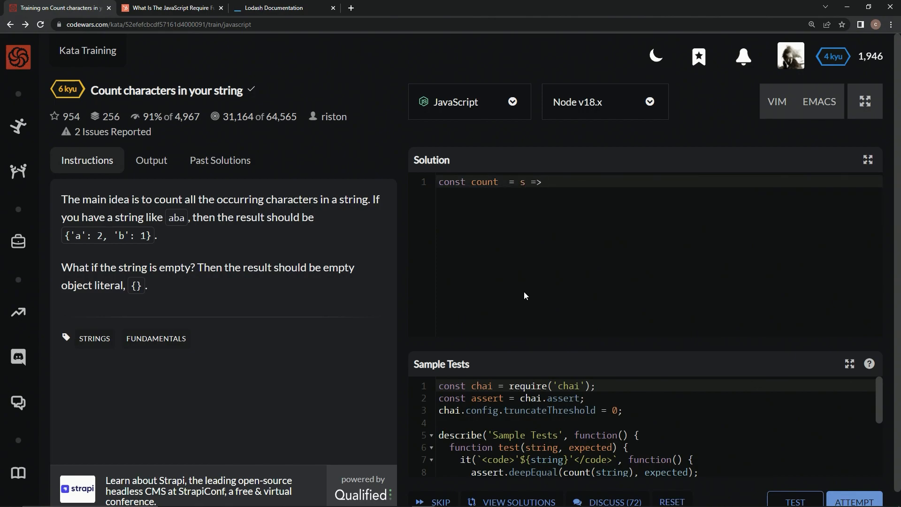
{"action": "mouse_move", "coordinate": [572, 245]}
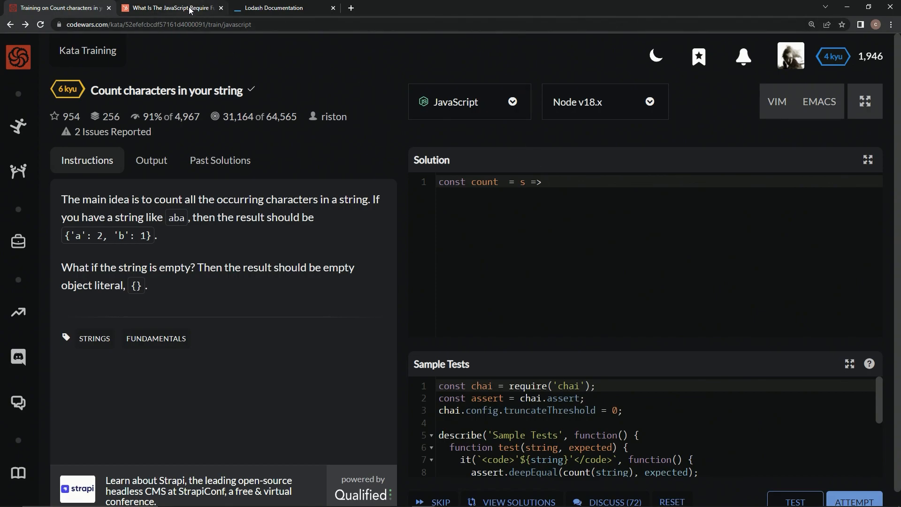
Switch to the HubSpot article 'What Is The JavaScript Require Function'
{"action": "left_click", "coordinate": [171, 7]}
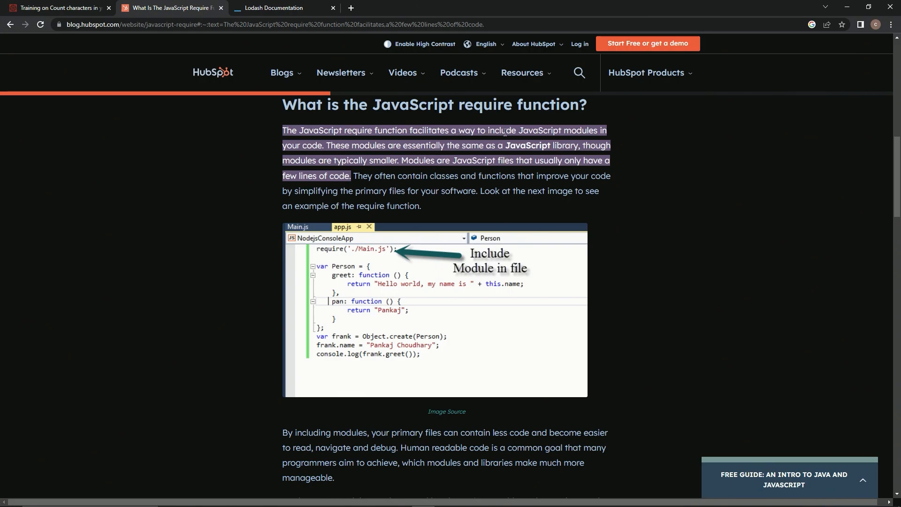
{"action": "mouse_move", "coordinate": [493, 151]}
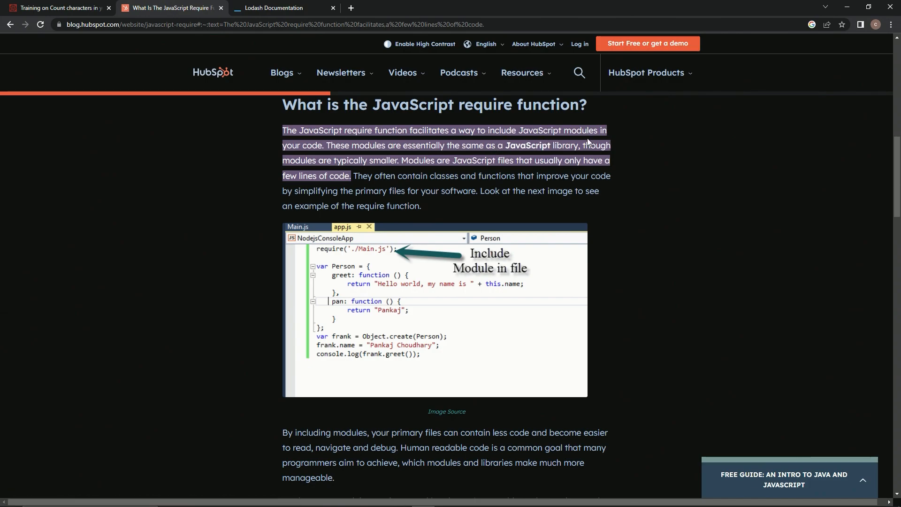
{"action": "mouse_move", "coordinate": [379, 171]}
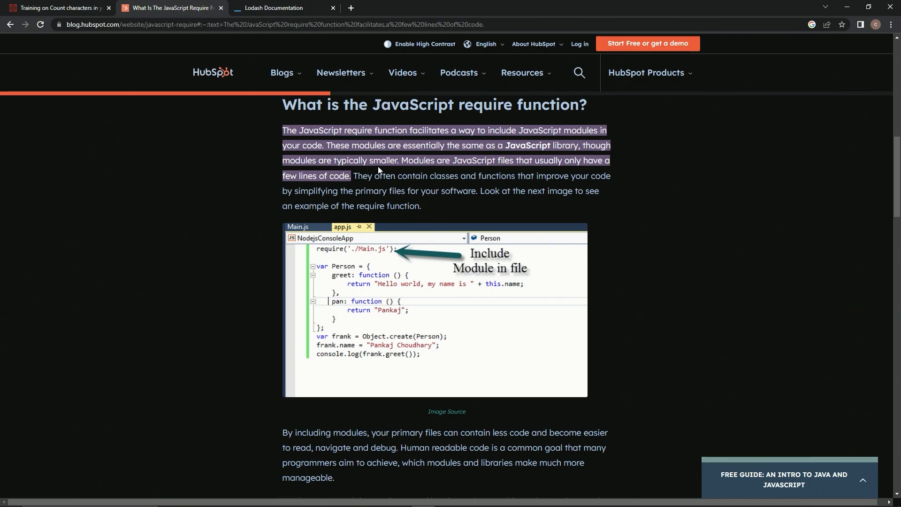
{"action": "mouse_move", "coordinate": [493, 159]}
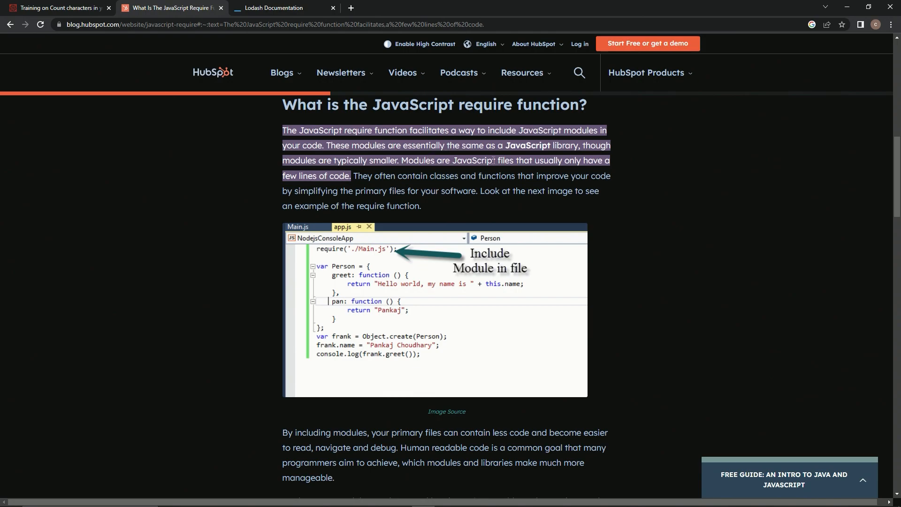
{"action": "mouse_move", "coordinate": [534, 121]}
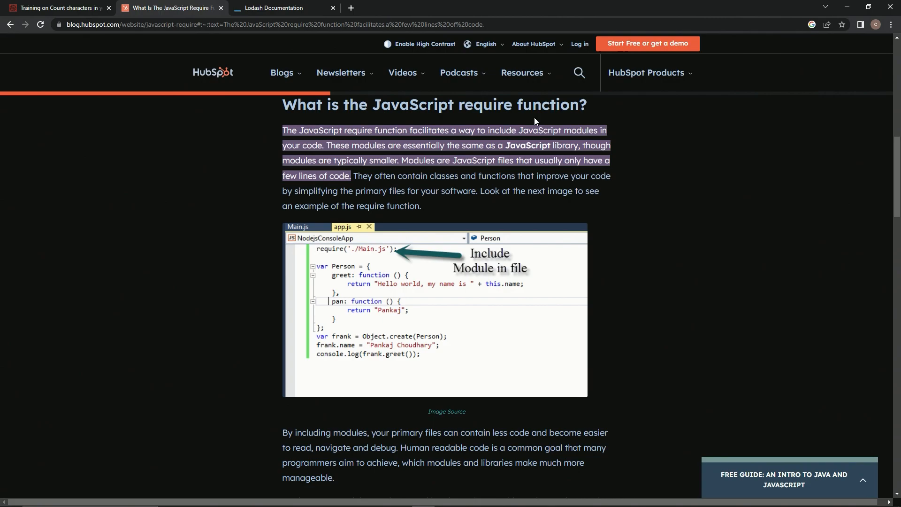
{"action": "mouse_move", "coordinate": [408, 160]}
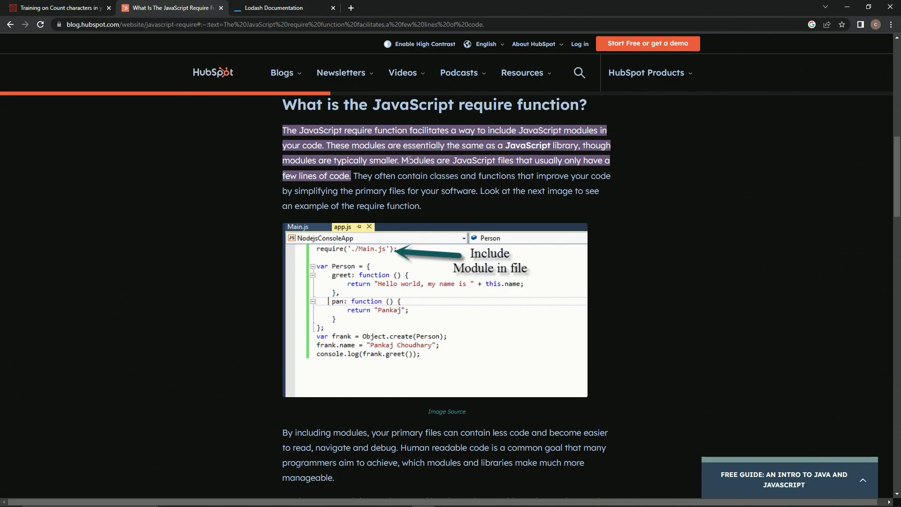
{"action": "mouse_move", "coordinate": [380, 252]}
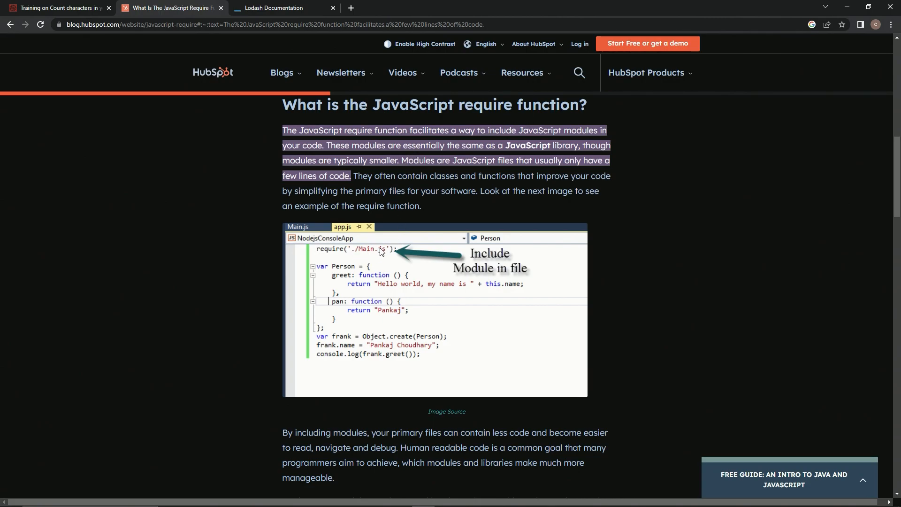
{"action": "mouse_move", "coordinate": [352, 253]}
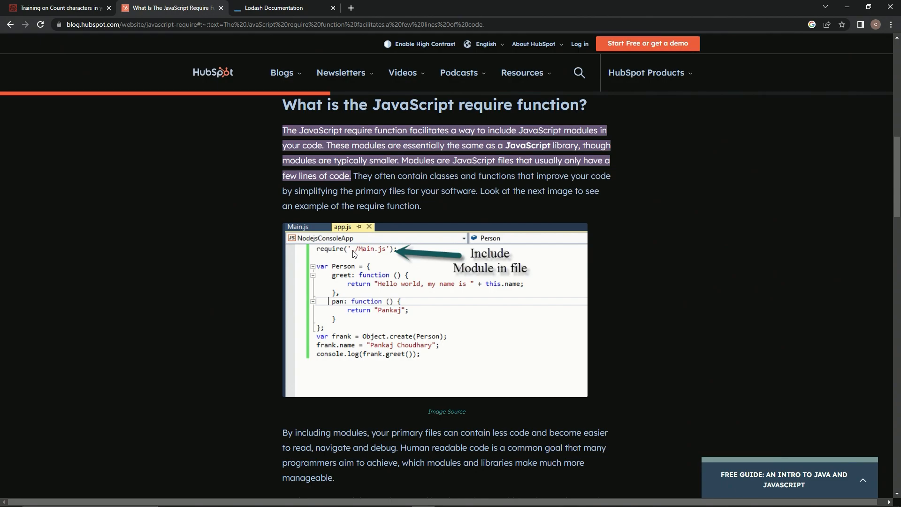
{"action": "mouse_move", "coordinate": [392, 258]}
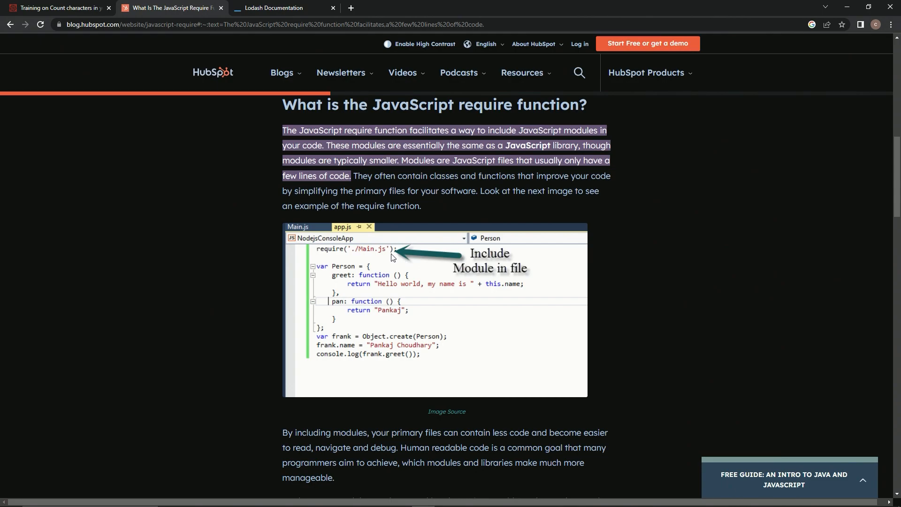
{"action": "mouse_move", "coordinate": [405, 255]}
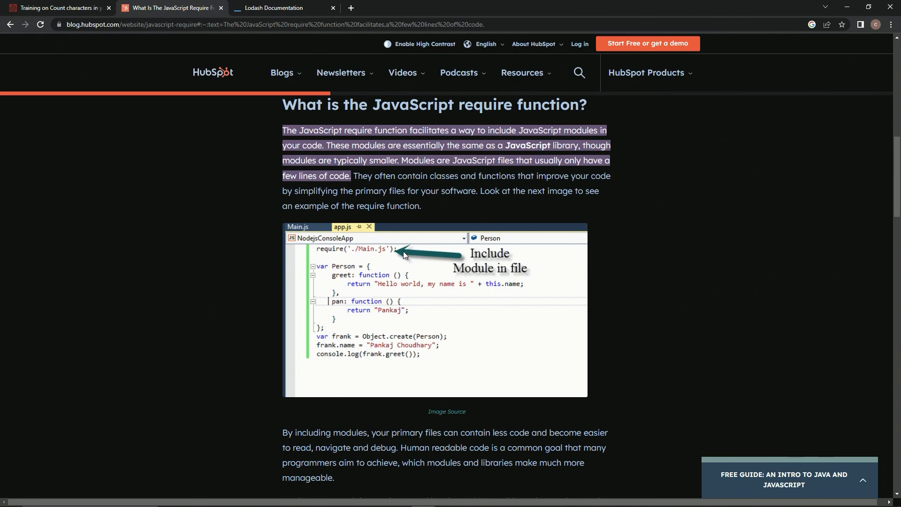
{"action": "mouse_move", "coordinate": [303, 5]}
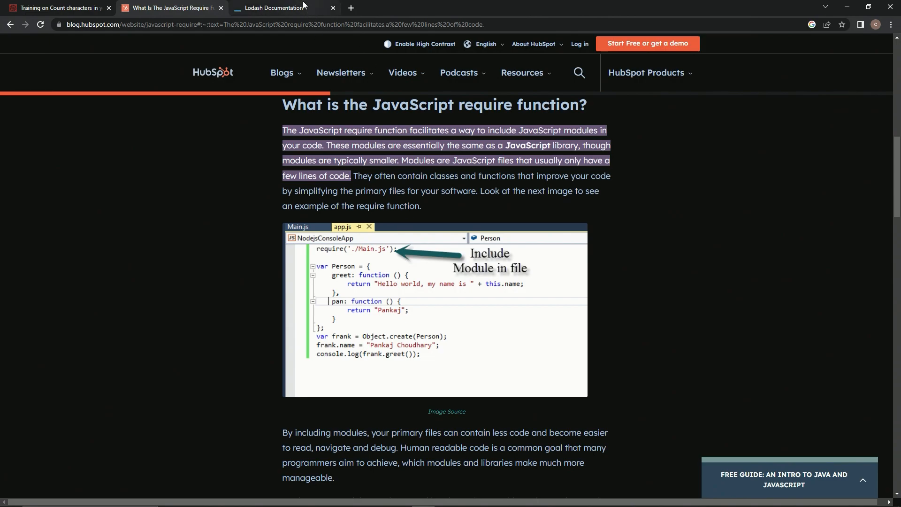
Switch to the Lodash documentation tab showing the _.countBy entry and examples
{"action": "left_click", "coordinate": [279, 7]}
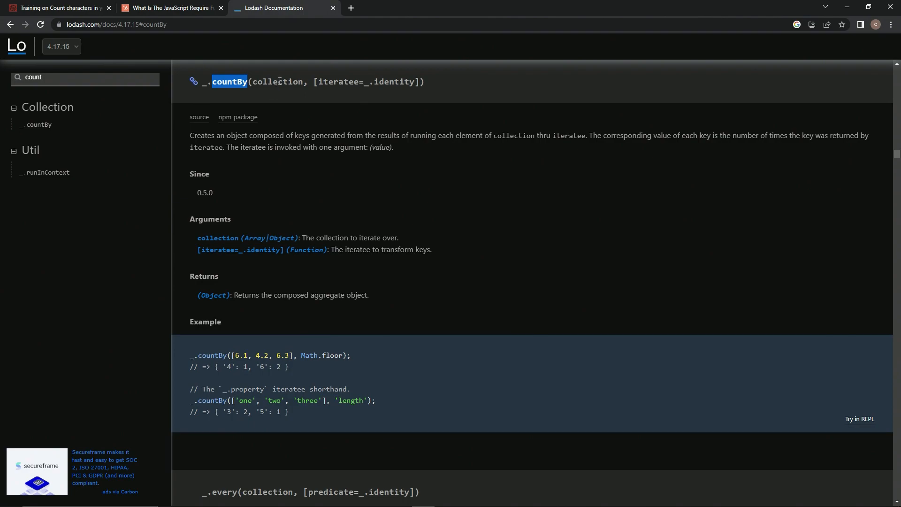
{"action": "mouse_move", "coordinate": [349, 79]}
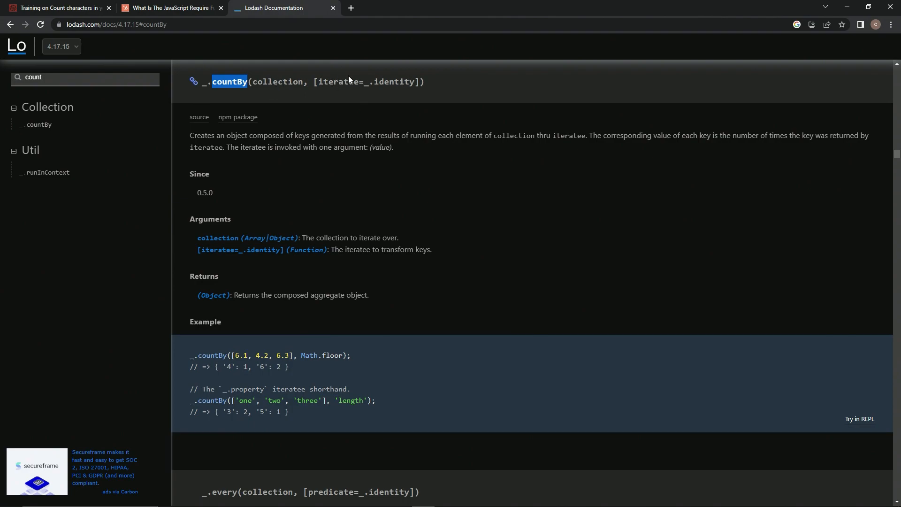
{"action": "mouse_move", "coordinate": [337, 367]}
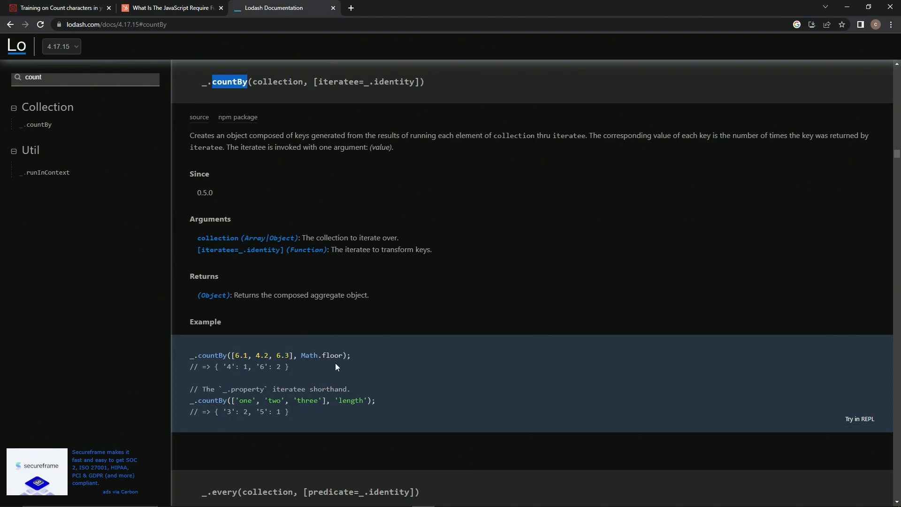
{"action": "mouse_move", "coordinate": [234, 356]}
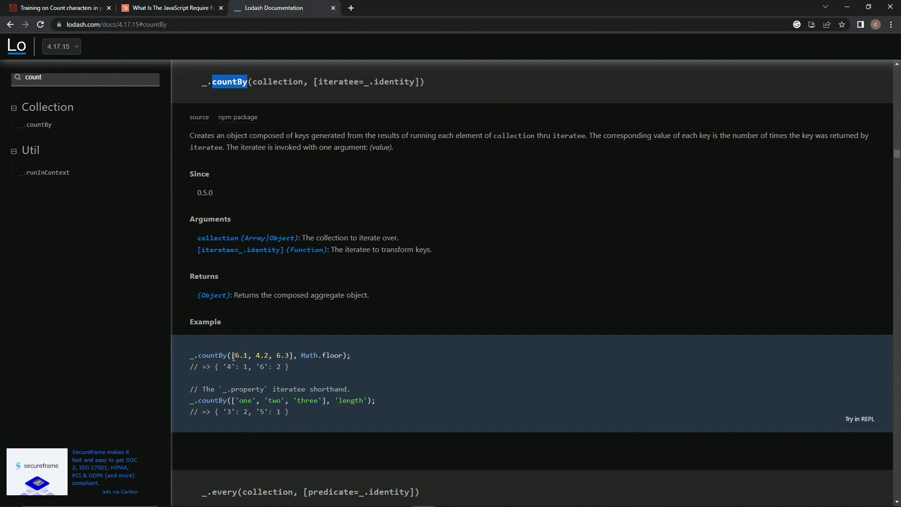
{"action": "mouse_move", "coordinate": [282, 356]}
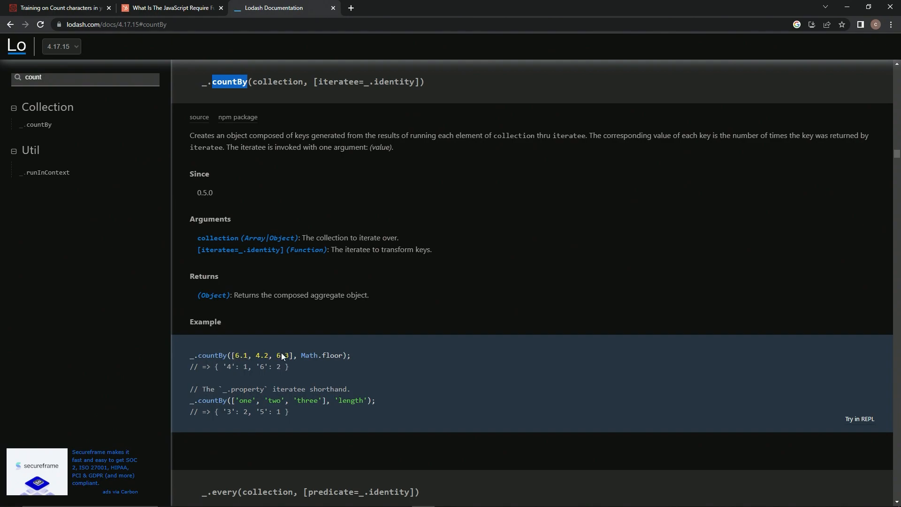
{"action": "mouse_move", "coordinate": [292, 353]}
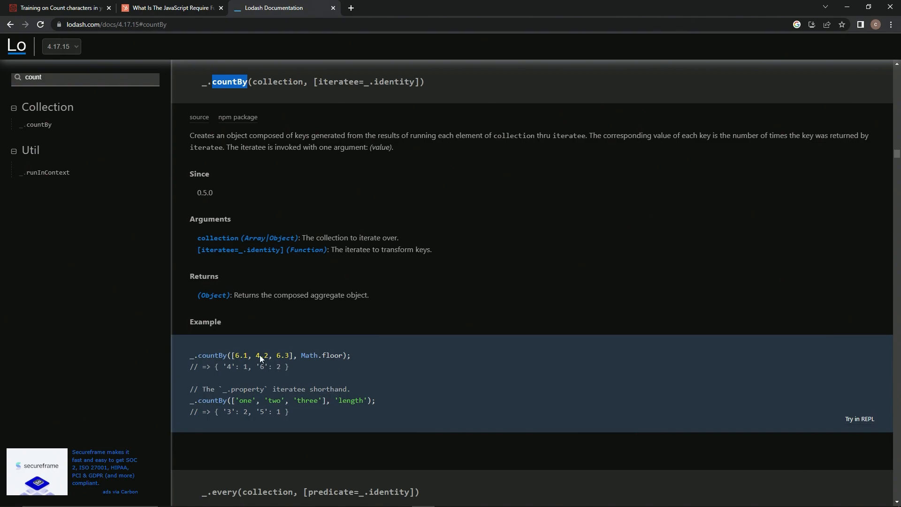
{"action": "mouse_move", "coordinate": [278, 364]}
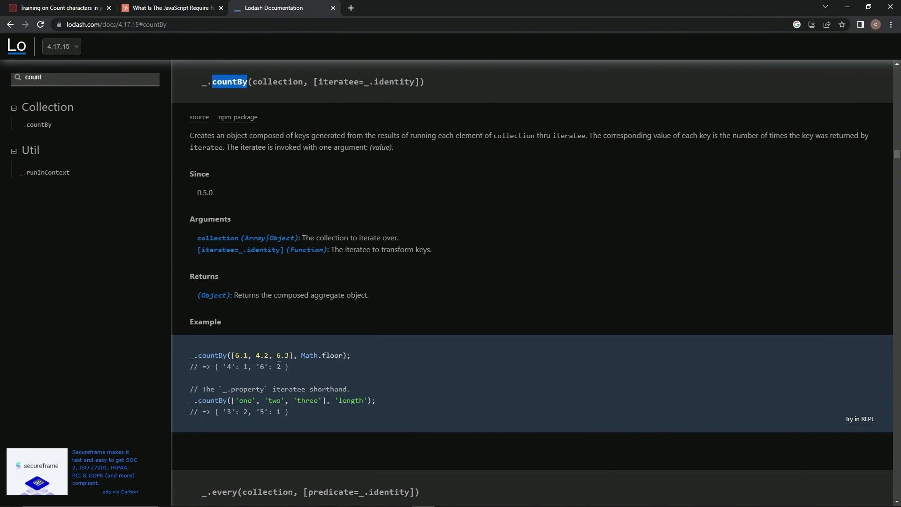
{"action": "mouse_move", "coordinate": [294, 409]}
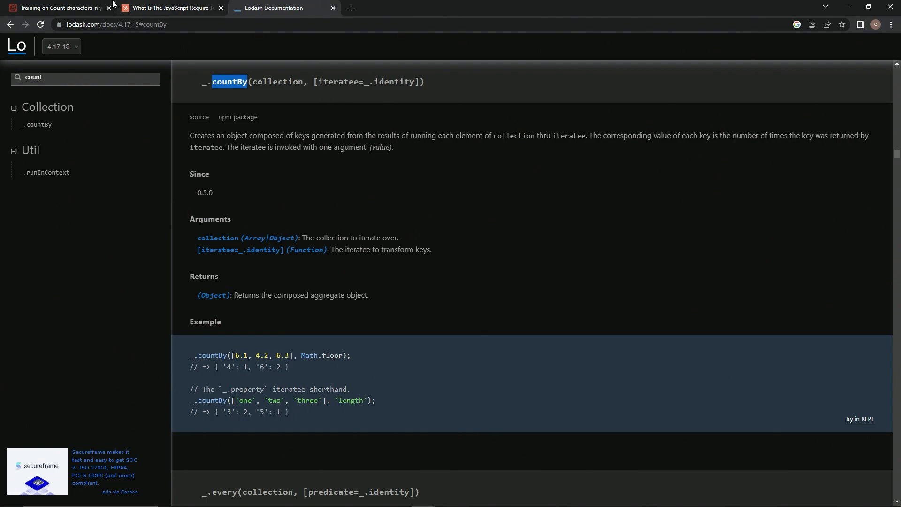
Finish the line as `const count = s => require('lodash').countBy(s)`, rechecking the countBy docs
{"action": "left_click", "coordinate": [57, 7]}
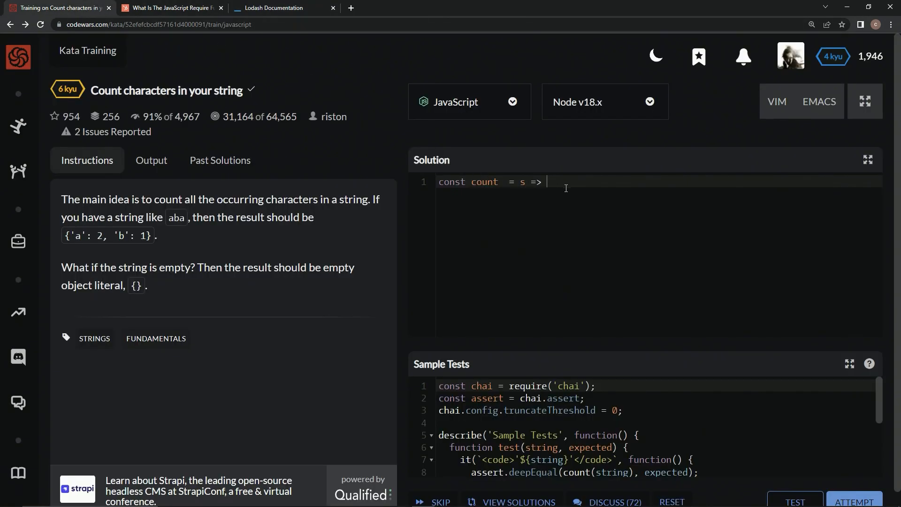
{"action": "type", "text": "requ"}
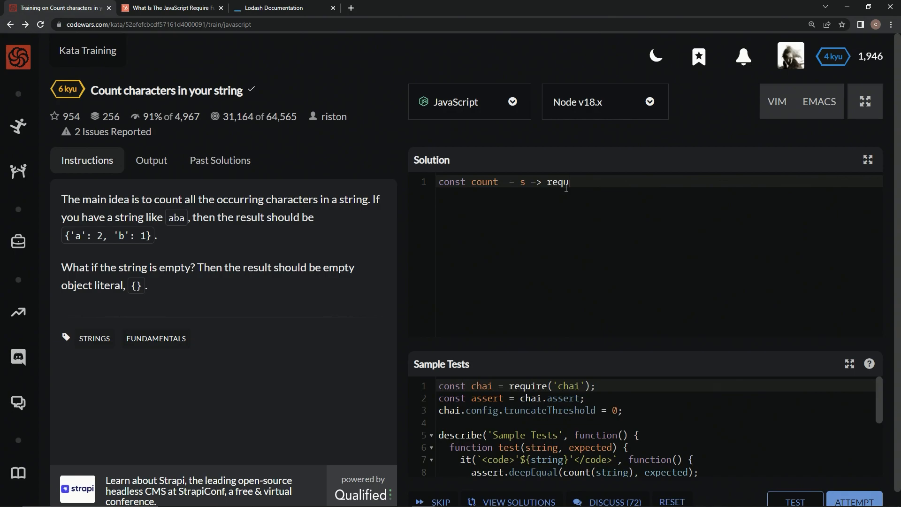
{"action": "type", "text": "ire()"}
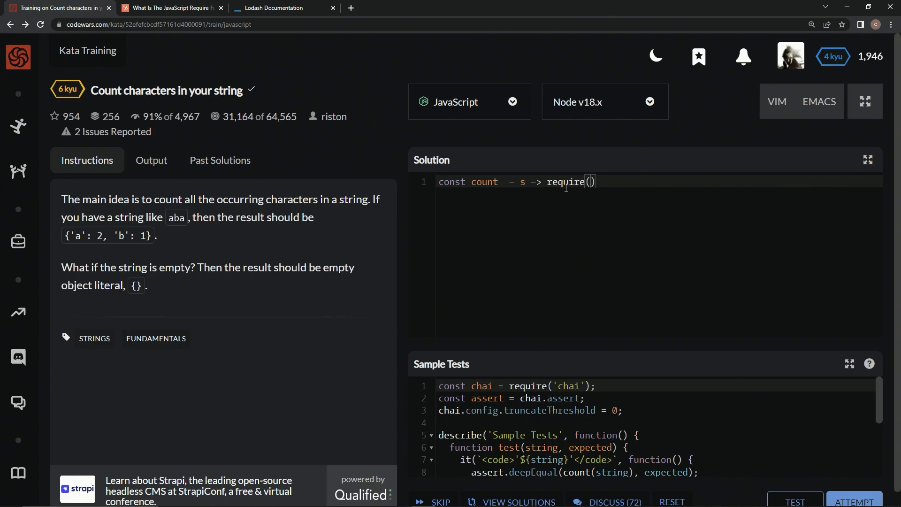
{"action": "type", "text": "'loday'"}
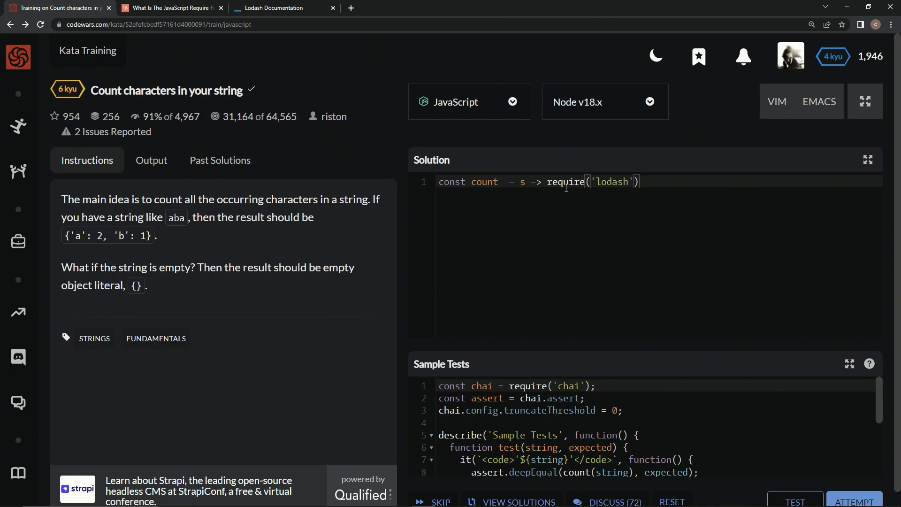
{"action": "type", "text": ".count"}
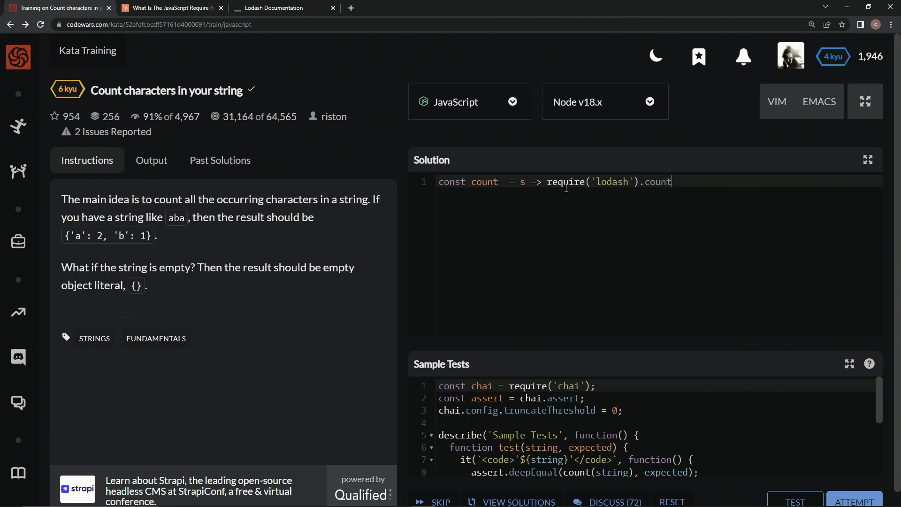
{"action": "type", "text": "By()"}
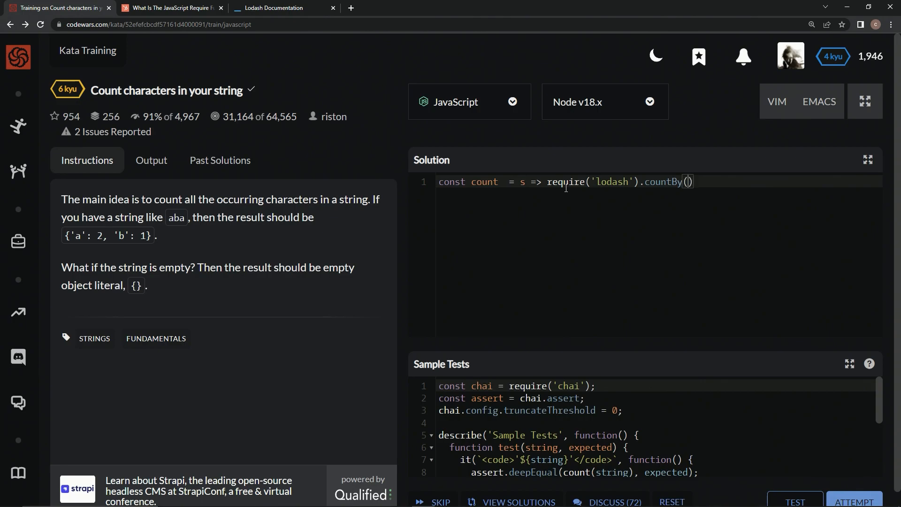
{"action": "type", "text": "s"}
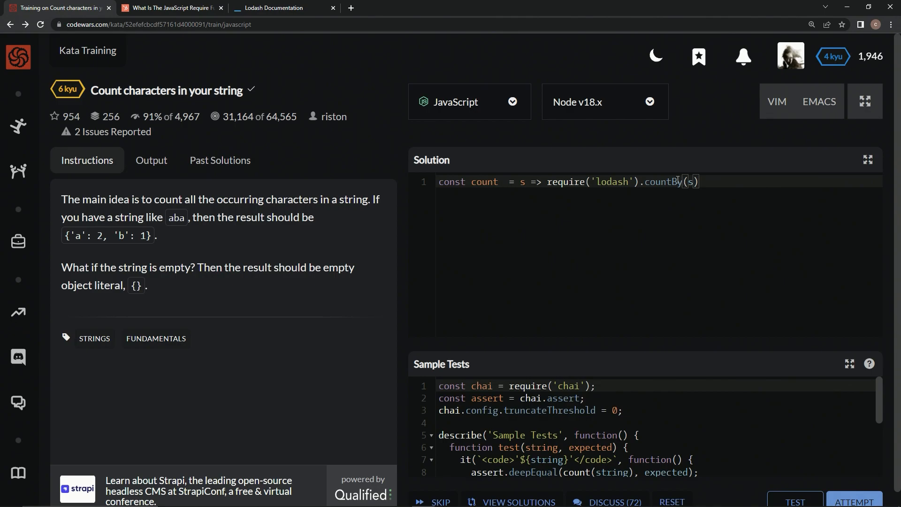
{"action": "mouse_move", "coordinate": [683, 190]}
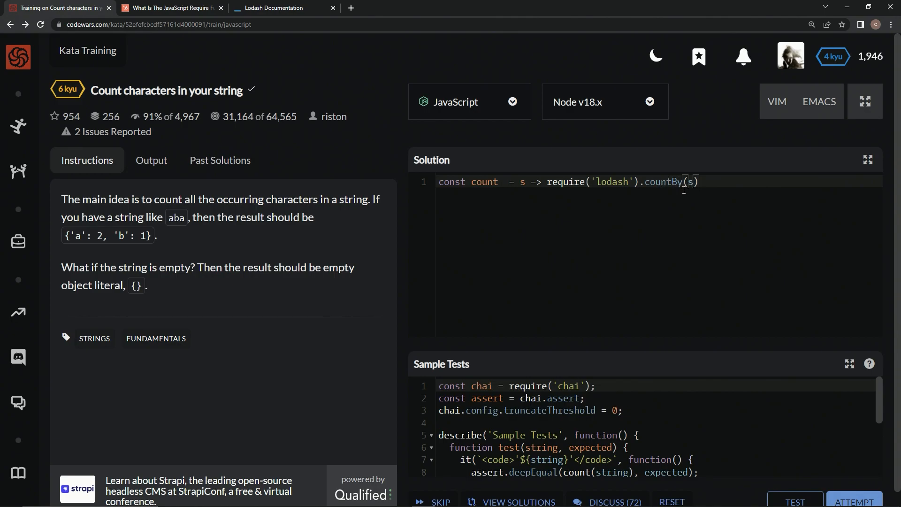
{"action": "mouse_move", "coordinate": [538, 351]}
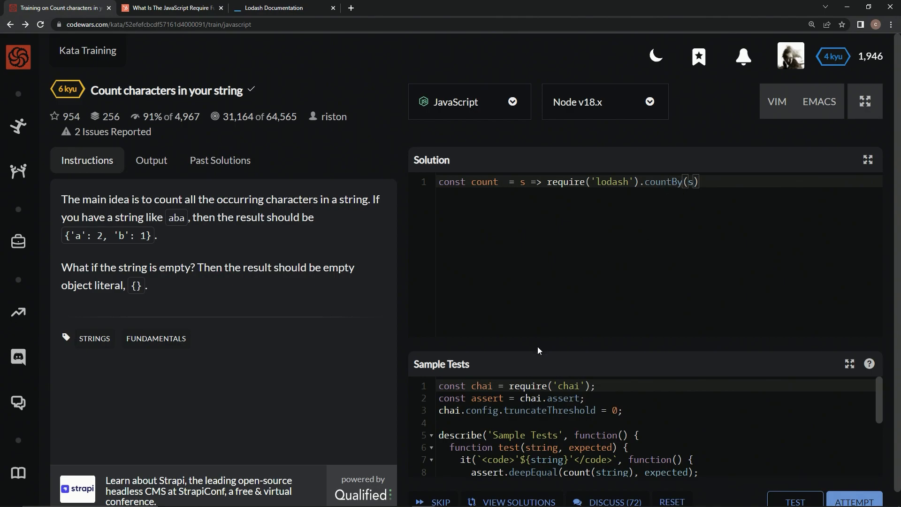
{"action": "left_click", "coordinate": [282, 8]}
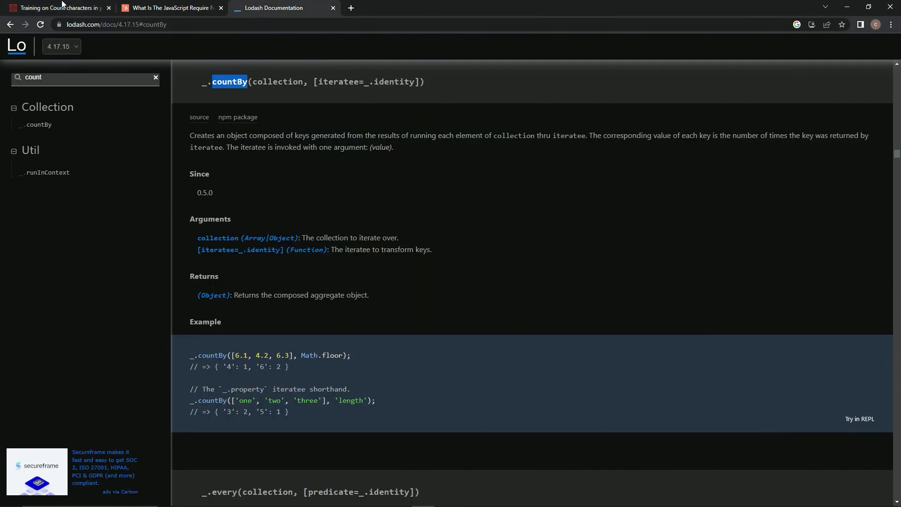
{"action": "left_click", "coordinate": [57, 8]}
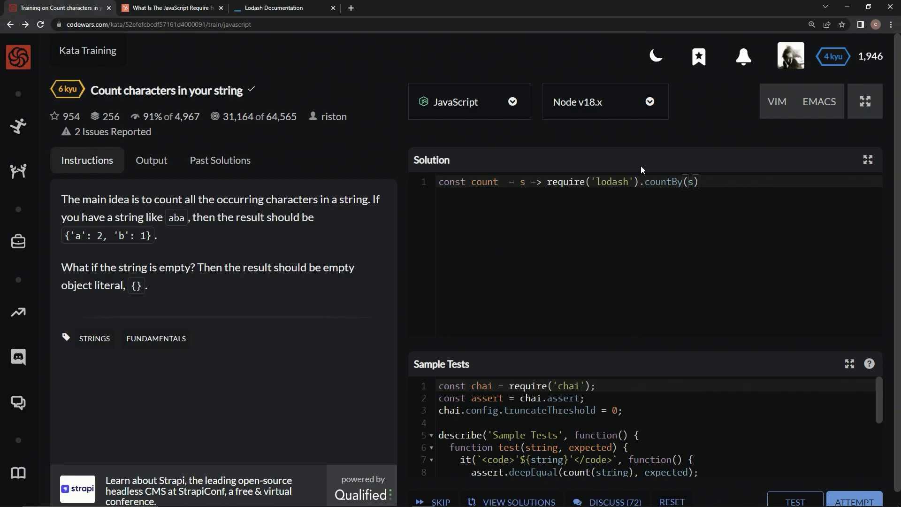
{"action": "mouse_move", "coordinate": [795, 501]}
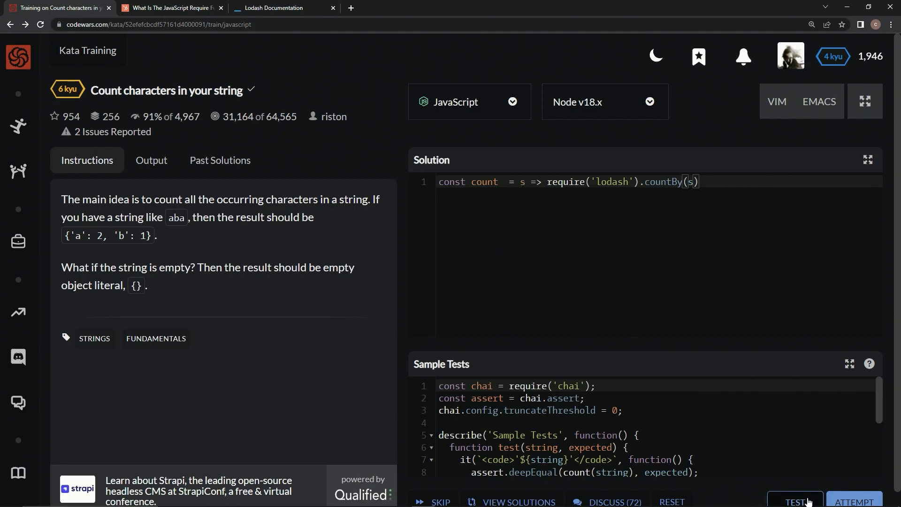
Run the sample tests (5 of 5 pass), then attempt the full suite and submit
{"action": "left_click", "coordinate": [795, 502]}
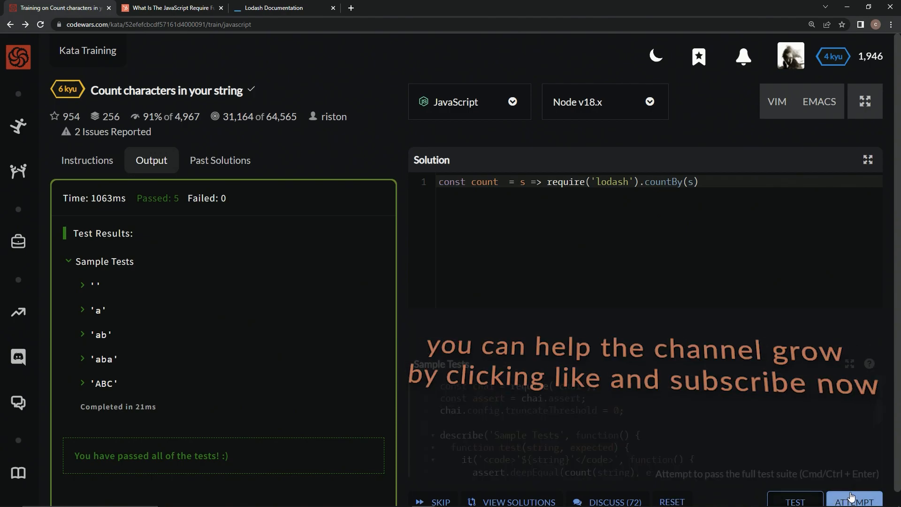
{"action": "left_click", "coordinate": [855, 502]}
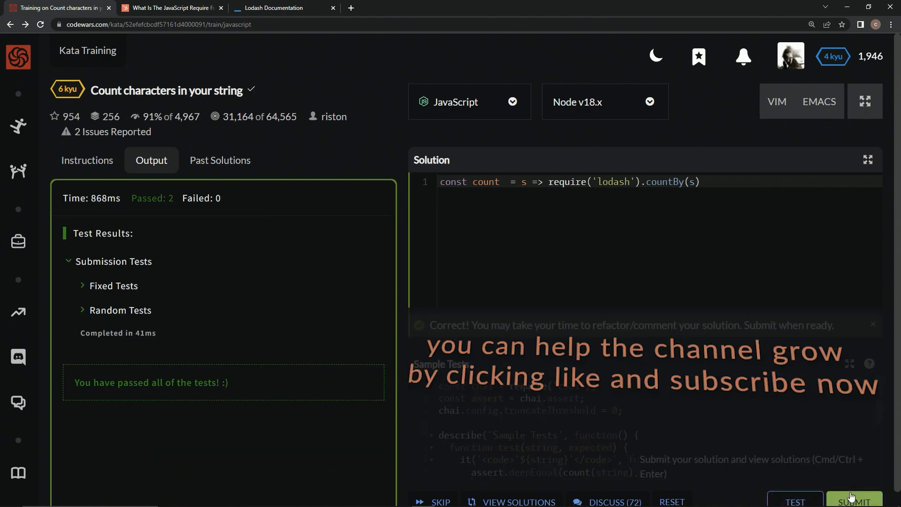
{"action": "left_click", "coordinate": [856, 502]}
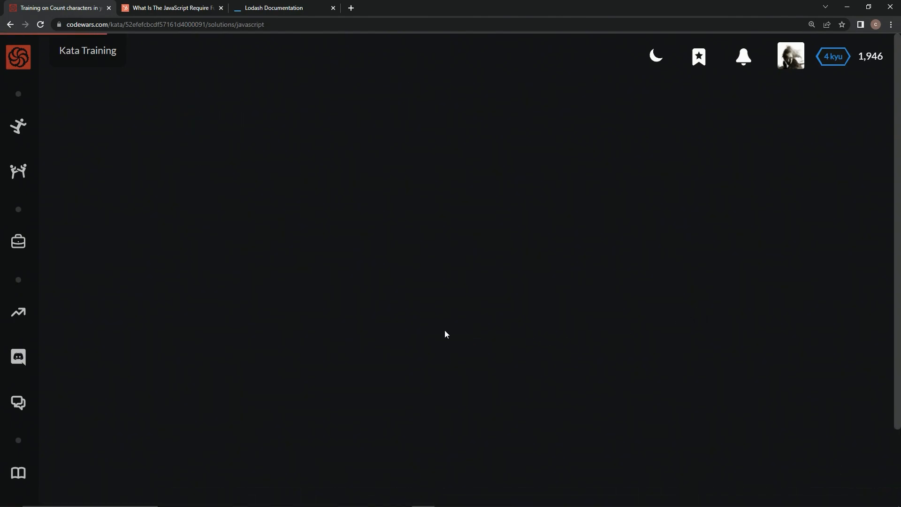
{"action": "mouse_move", "coordinate": [331, 262]}
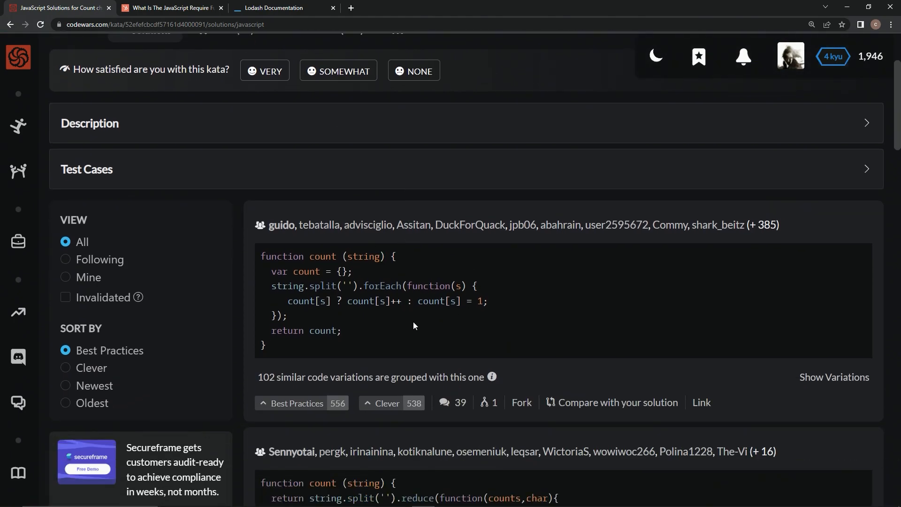
{"action": "mouse_move", "coordinate": [314, 287]}
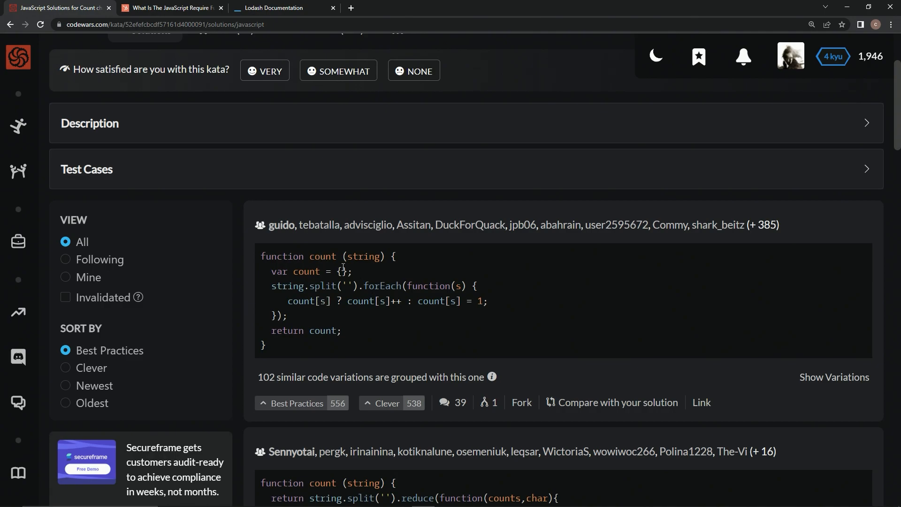
Read other users' count solutions, highlighting the top solution's empty object and scrolling down
{"action": "double_click", "coordinate": [342, 271]}
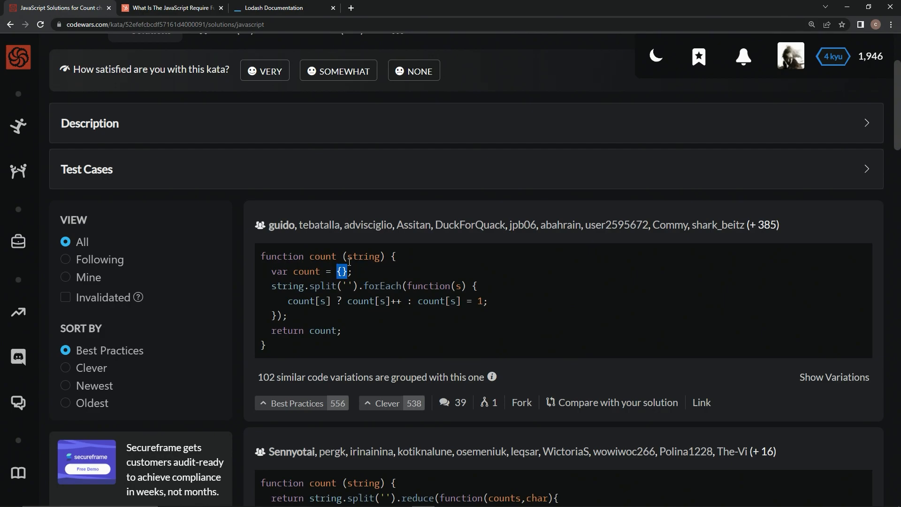
{"action": "mouse_move", "coordinate": [345, 297]}
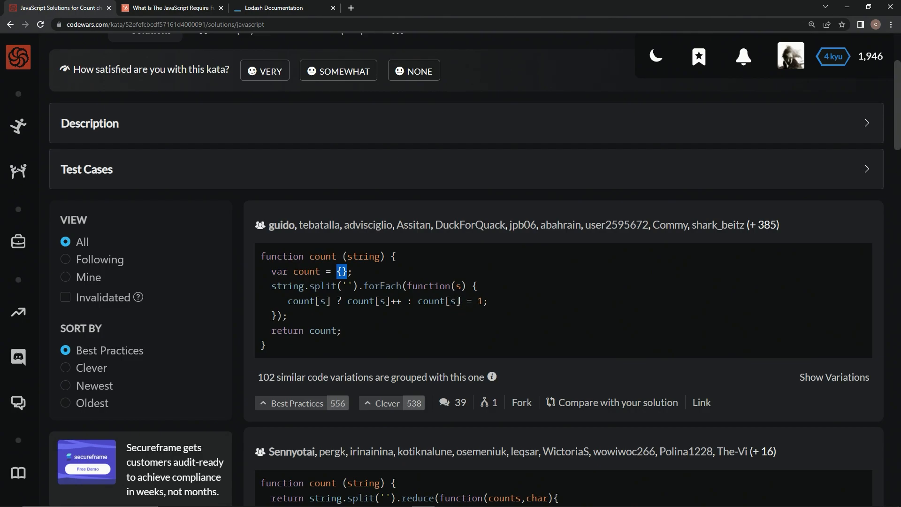
{"action": "mouse_move", "coordinate": [474, 312]}
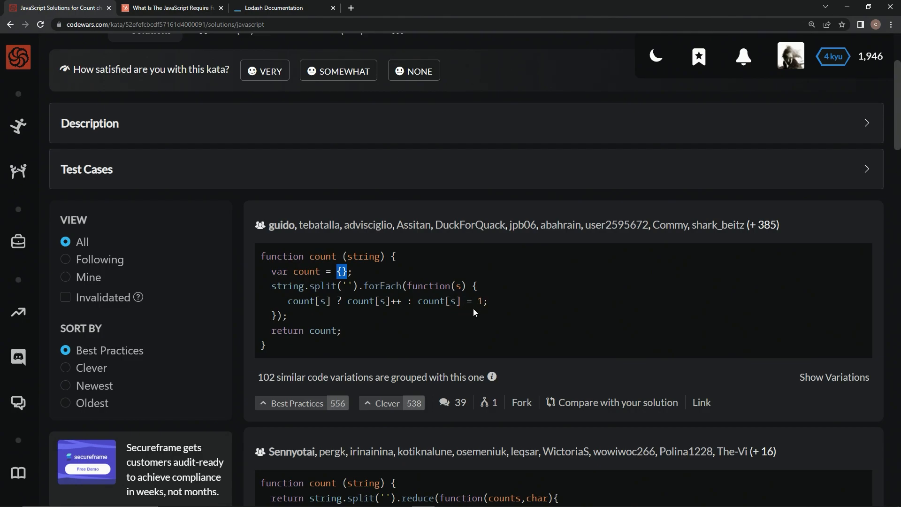
{"action": "scroll", "scroll_direction": "down", "scroll_amount": 3}
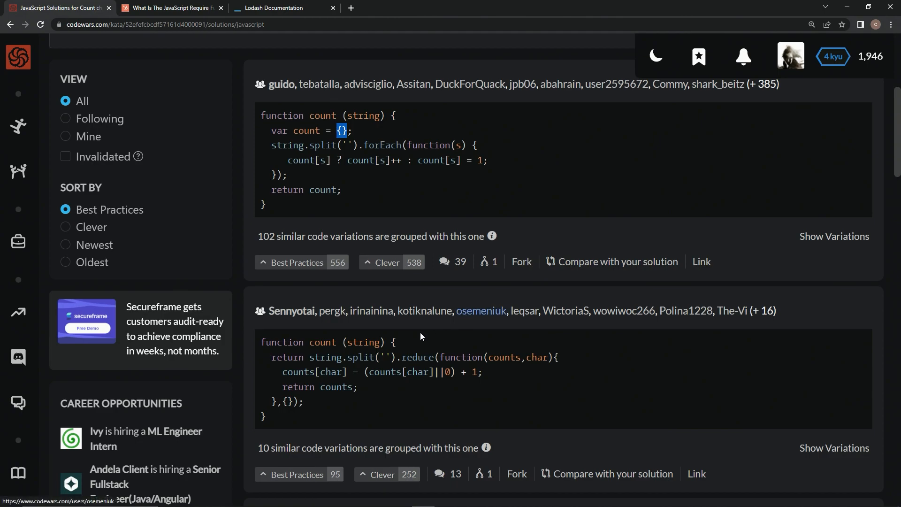
{"action": "mouse_move", "coordinate": [431, 353]}
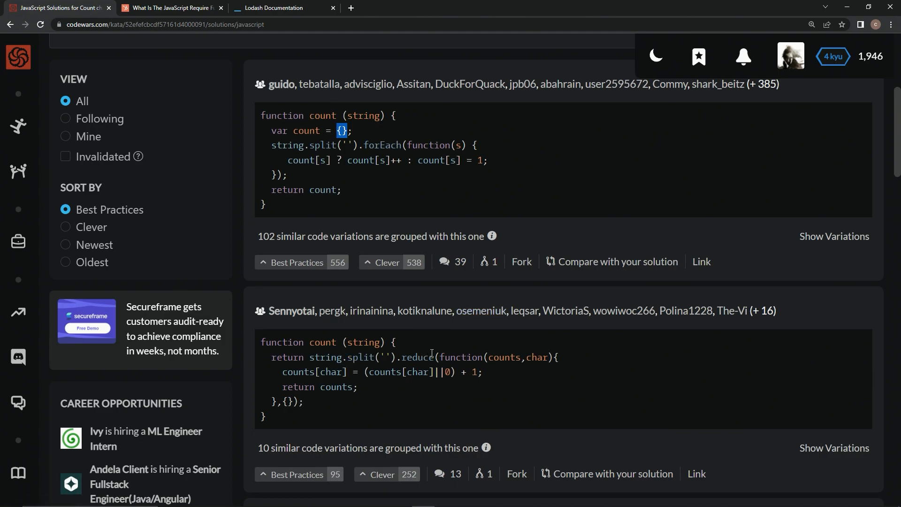
{"action": "mouse_move", "coordinate": [368, 366]}
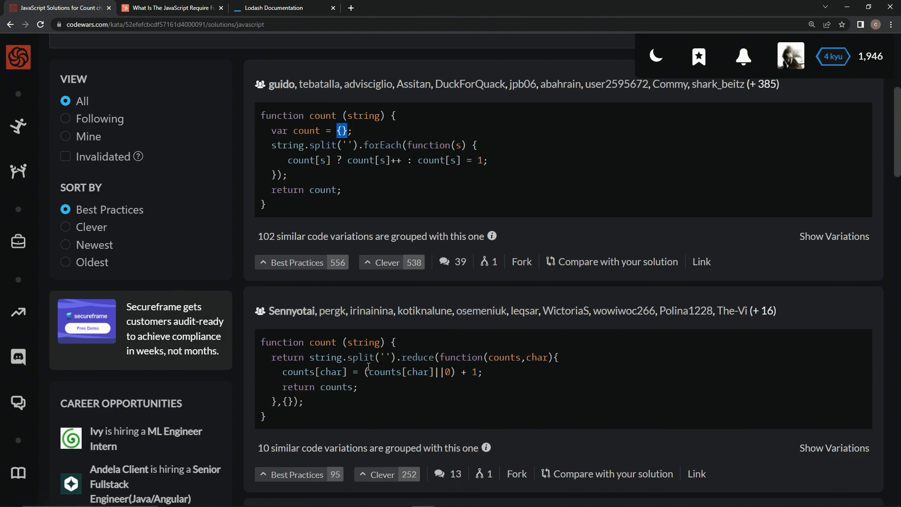
{"action": "mouse_move", "coordinate": [454, 386]}
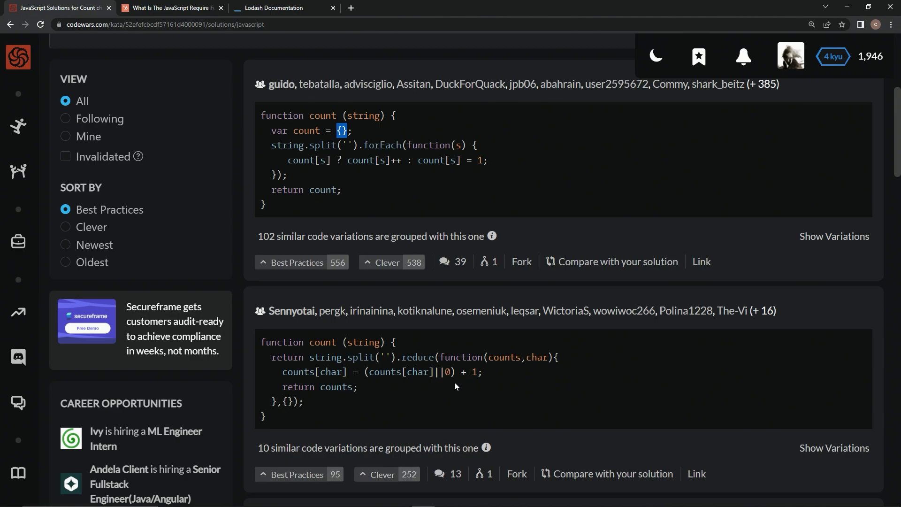
{"action": "scroll", "scroll_direction": "down", "scroll_amount": 3}
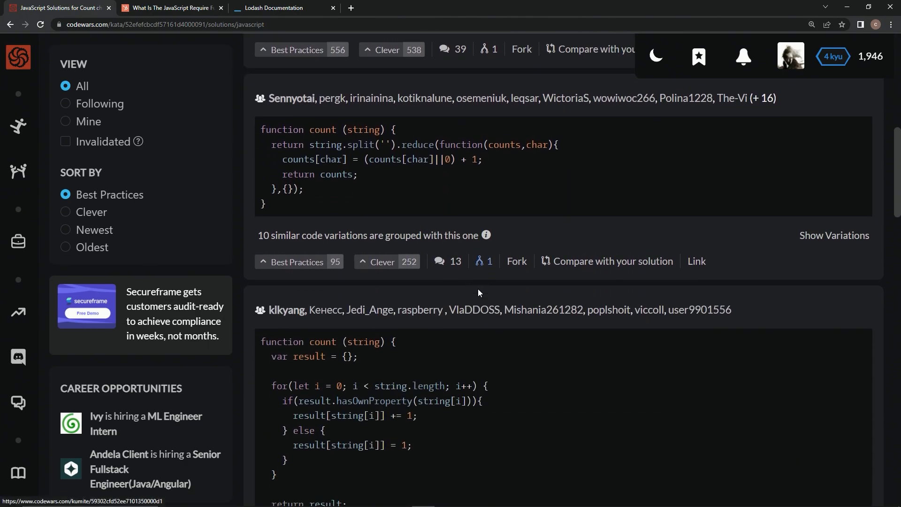
{"action": "scroll", "scroll_direction": "down", "scroll_amount": 3}
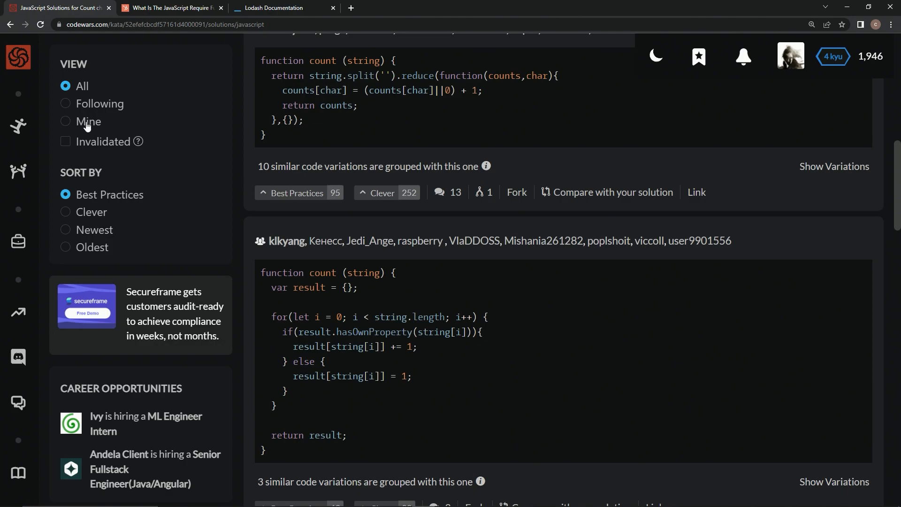
Filter to View: Mine, upvote the lodash solution as Best Practices, and rate the kata Very satisfying
{"action": "left_click", "coordinate": [65, 121]}
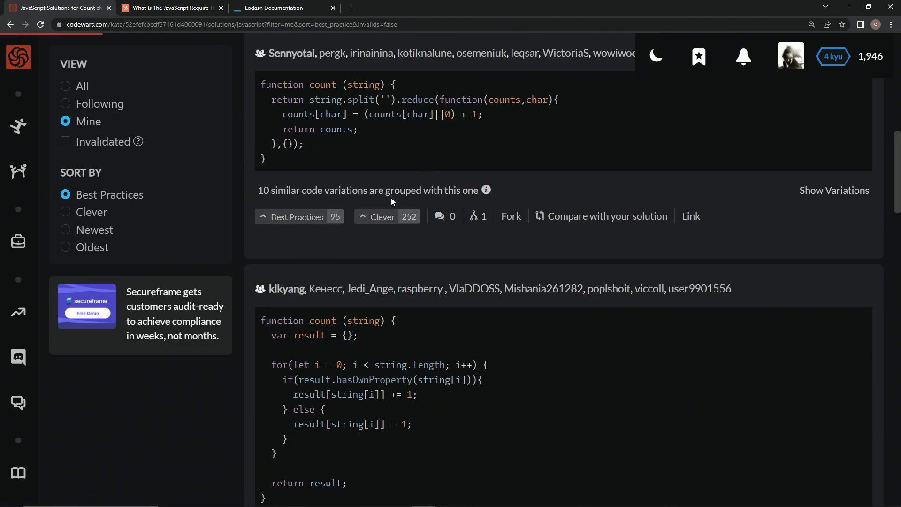
{"action": "scroll", "scroll_direction": "up", "scroll_amount": 3}
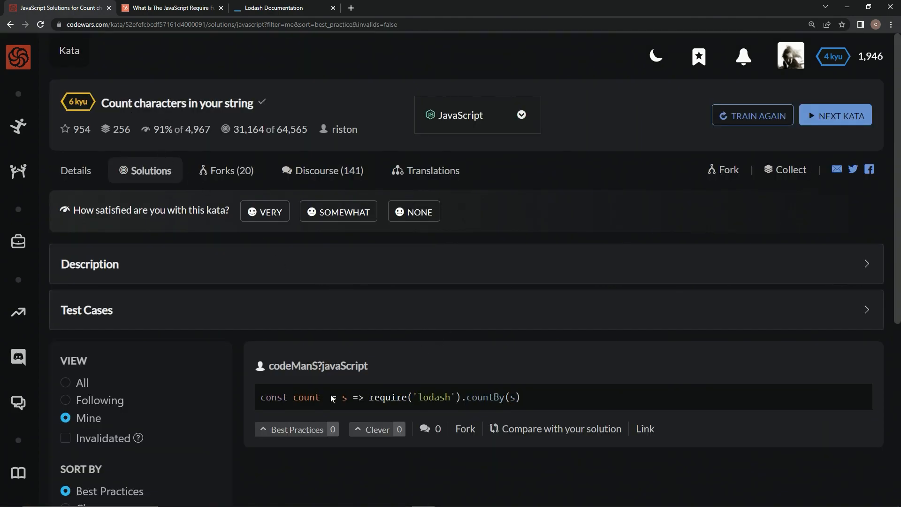
{"action": "left_click", "coordinate": [297, 428]}
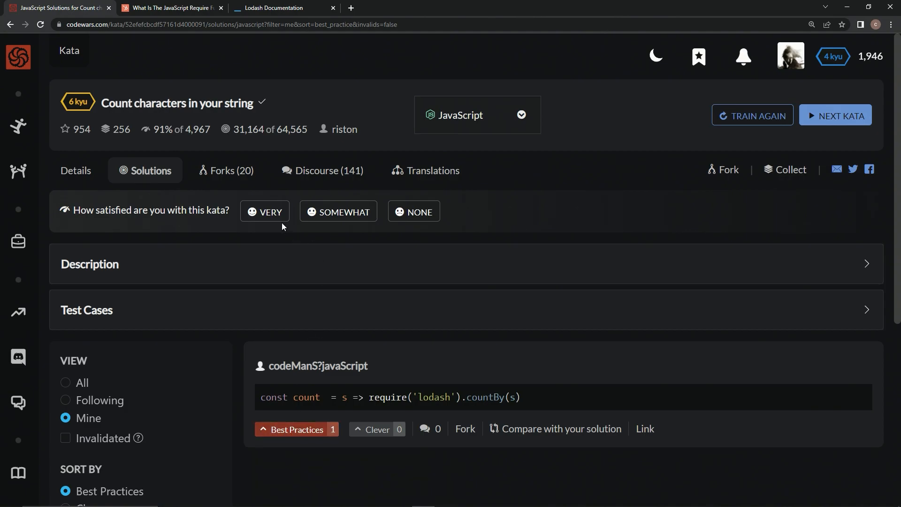
{"action": "left_click", "coordinate": [264, 212]}
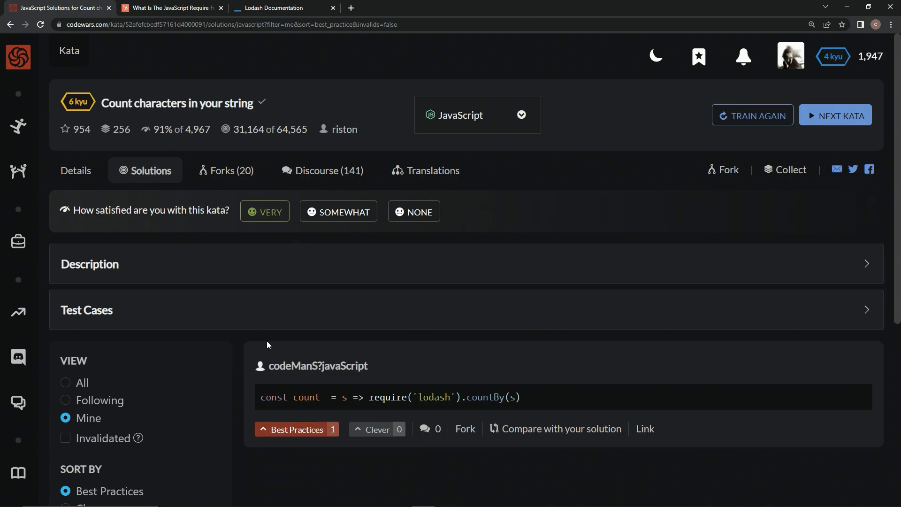